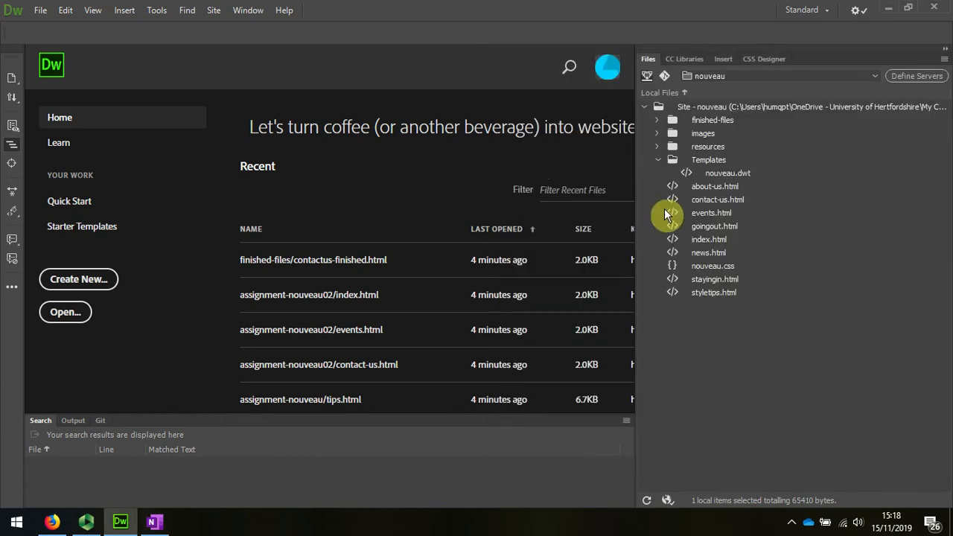
mouse_move(662, 164)
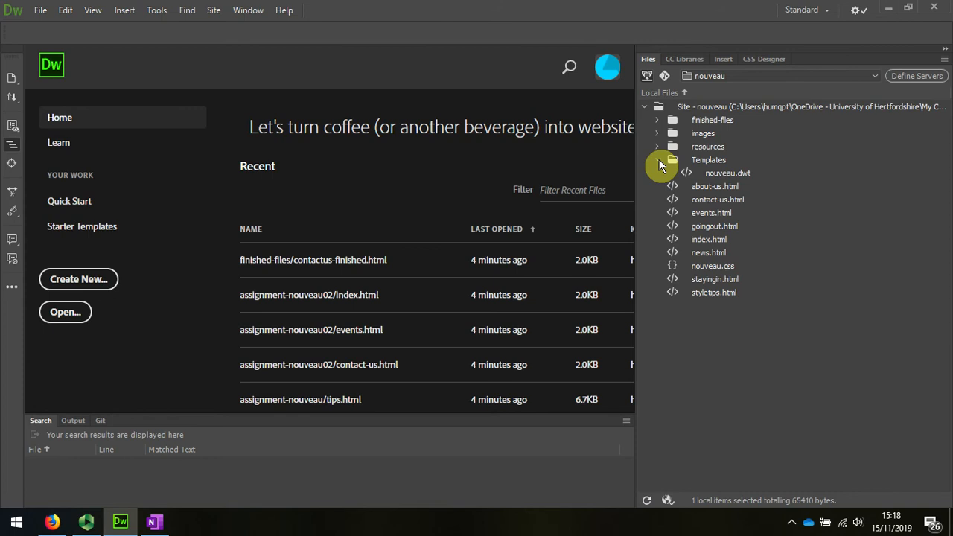
Open 'keywords and content for pages.rtf' from the site's resources folder in Word.
click(657, 146)
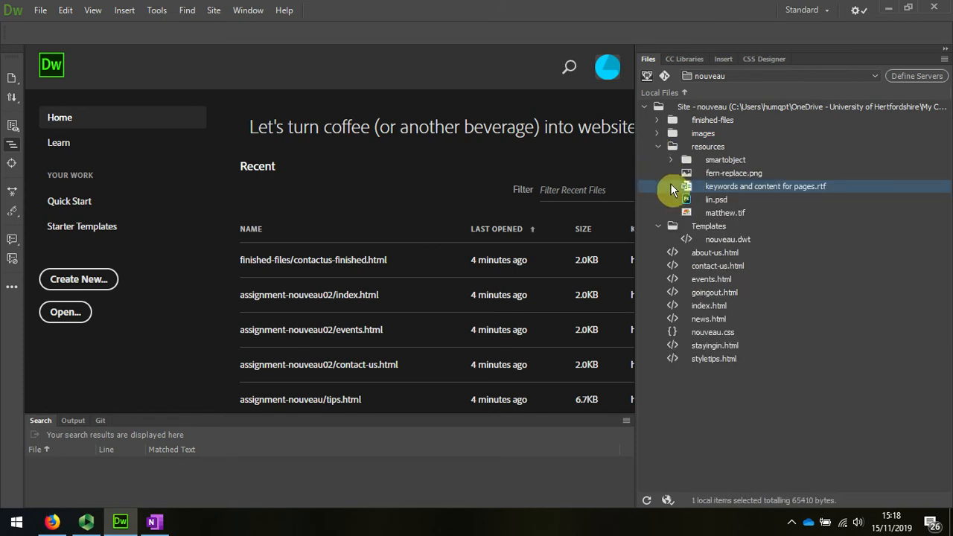
double_click(766, 186)
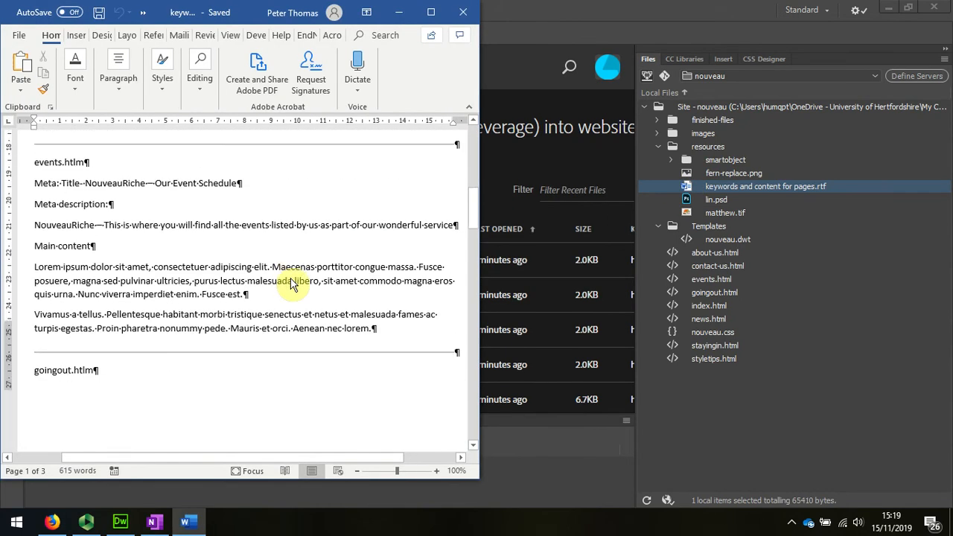
scroll(down, 3)
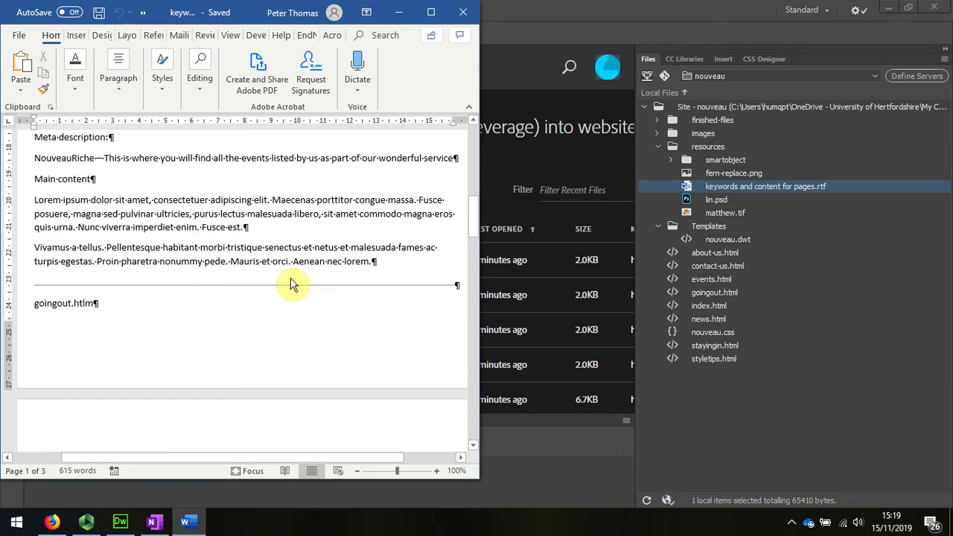
scroll(down, 3)
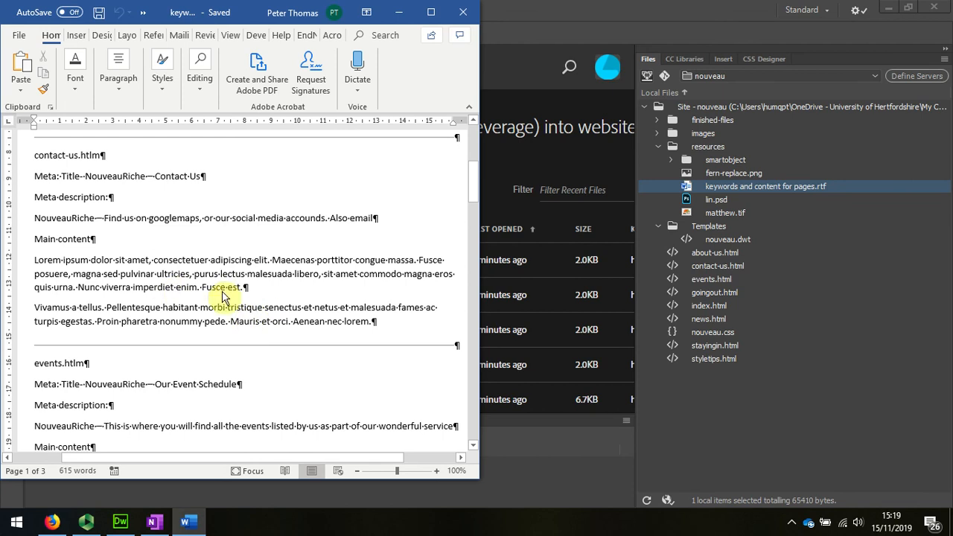
mouse_move(149, 196)
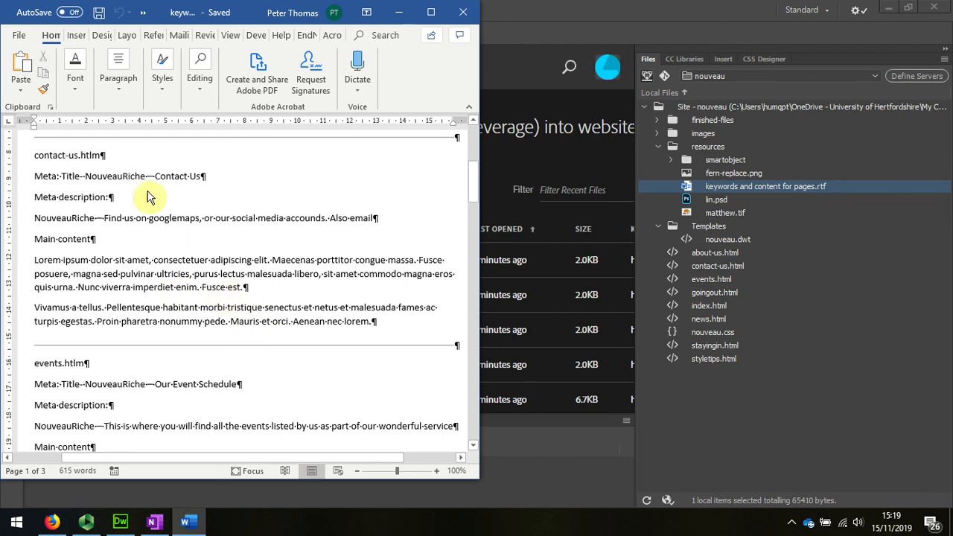
mouse_move(158, 192)
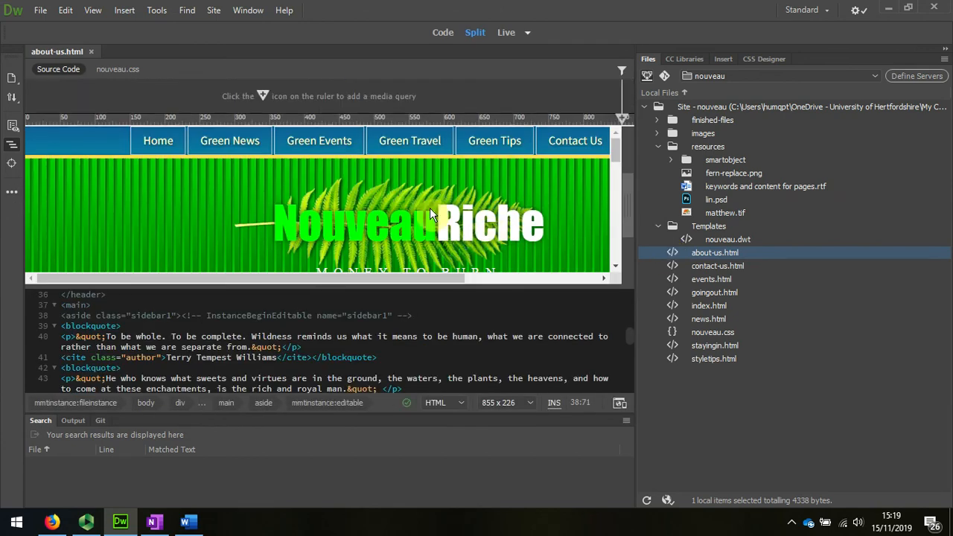
mouse_move(435, 54)
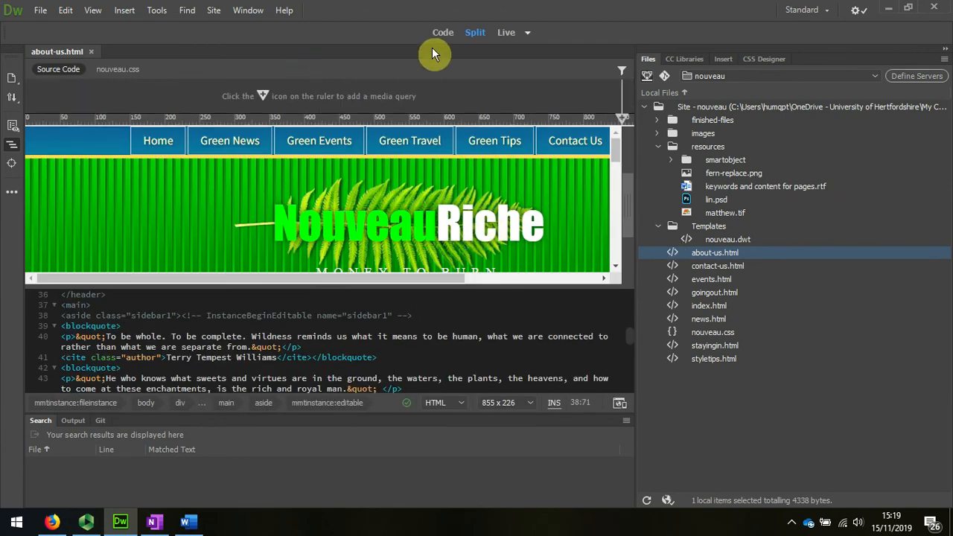
Switch about-us.html from Split view to Code-only view.
click(442, 32)
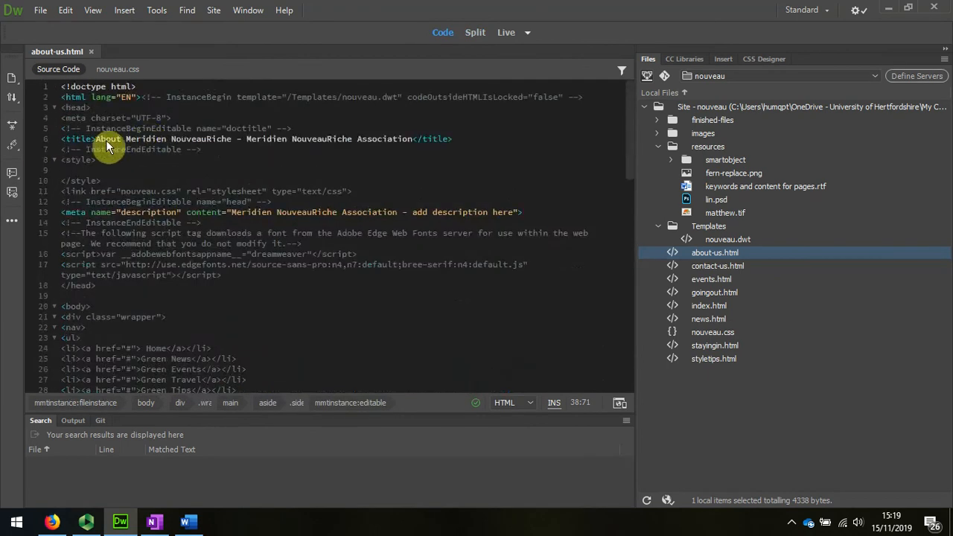
mouse_move(313, 146)
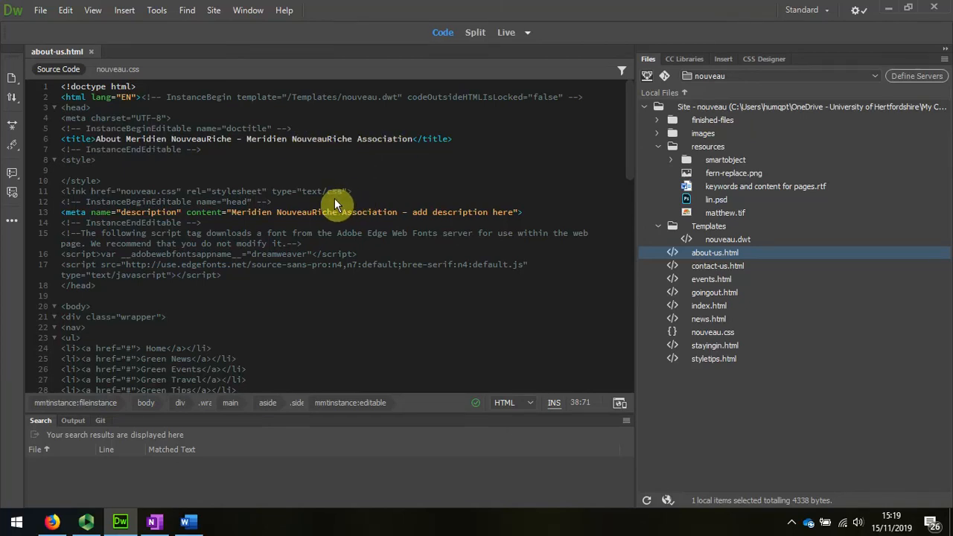
mouse_move(142, 160)
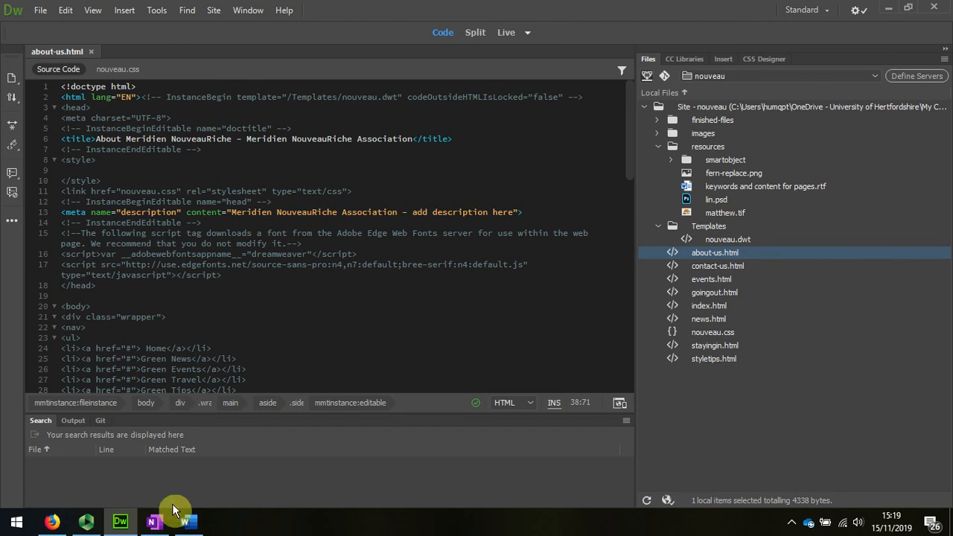
Return to the Word notes and select the About page title text for copying.
click(188, 521)
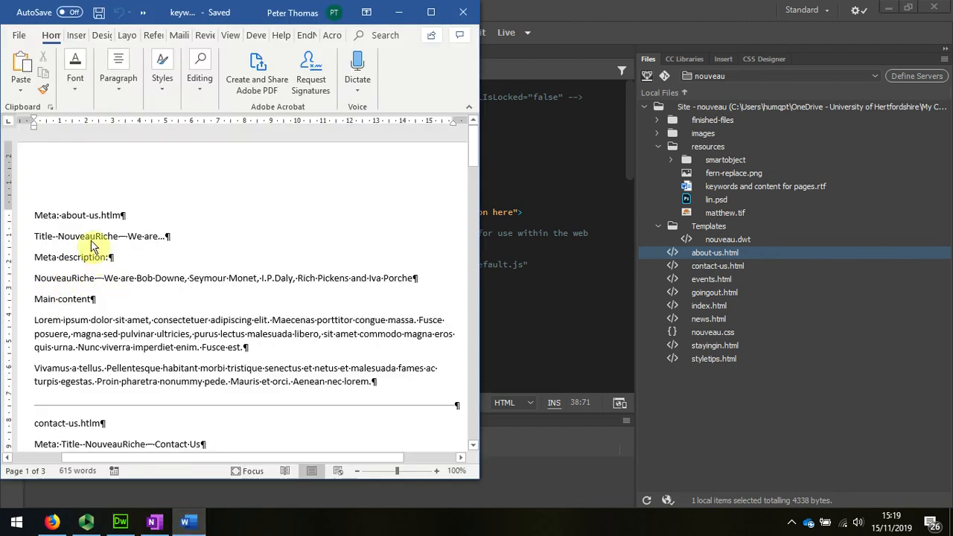
double_click(75, 236)
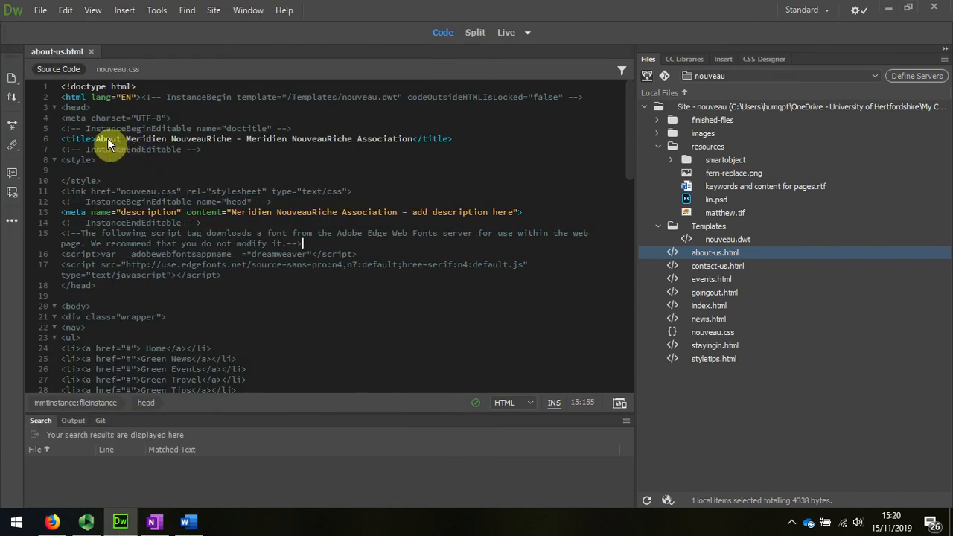
Select the old <title> text so it can be replaced with 'NouveauRiche - We are...'.
double_click(107, 139)
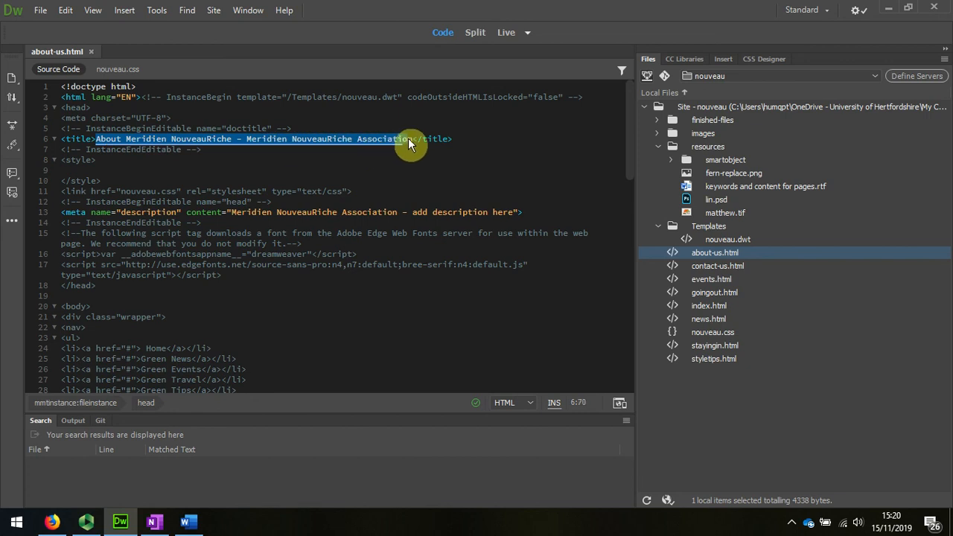
click(408, 140)
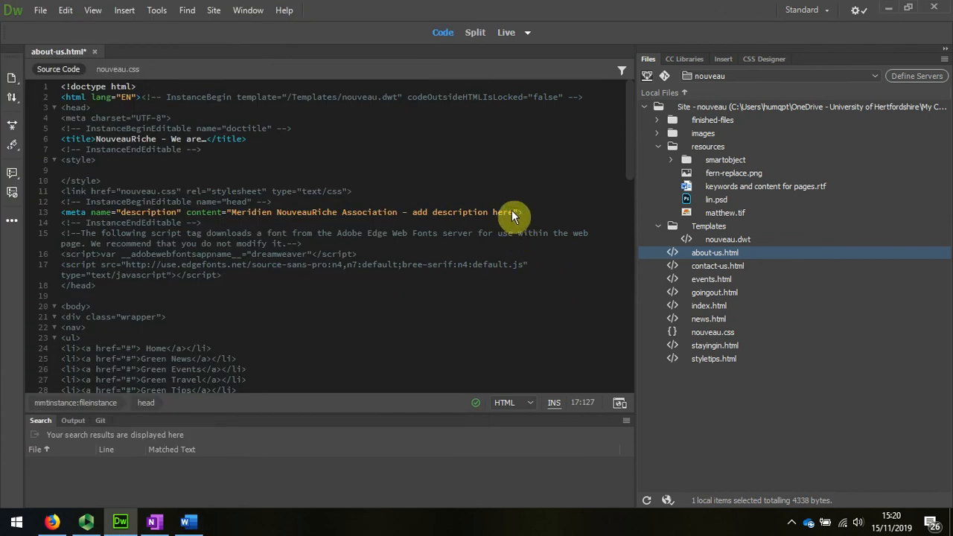
Set the meta description to 'Nouveau Riche - We are Bob Downe, Seymour Monet, I.P.Daly, Rich Pickens and Iva Porch'.
drag(514, 211, 291, 212)
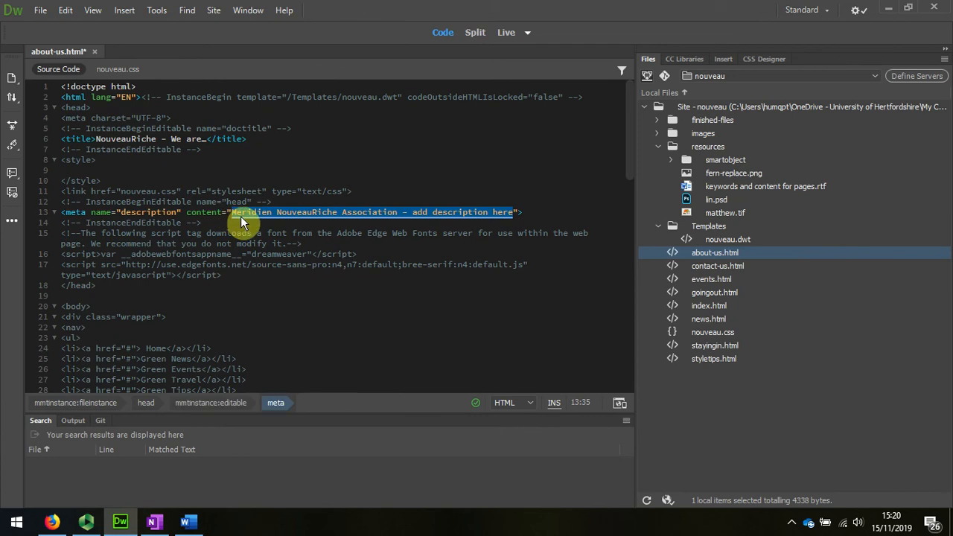
text(Nouveau Riche - We are Bob Downe, Seymour Monet, I.P.Daly, Rich Pickens and Iva Porche)
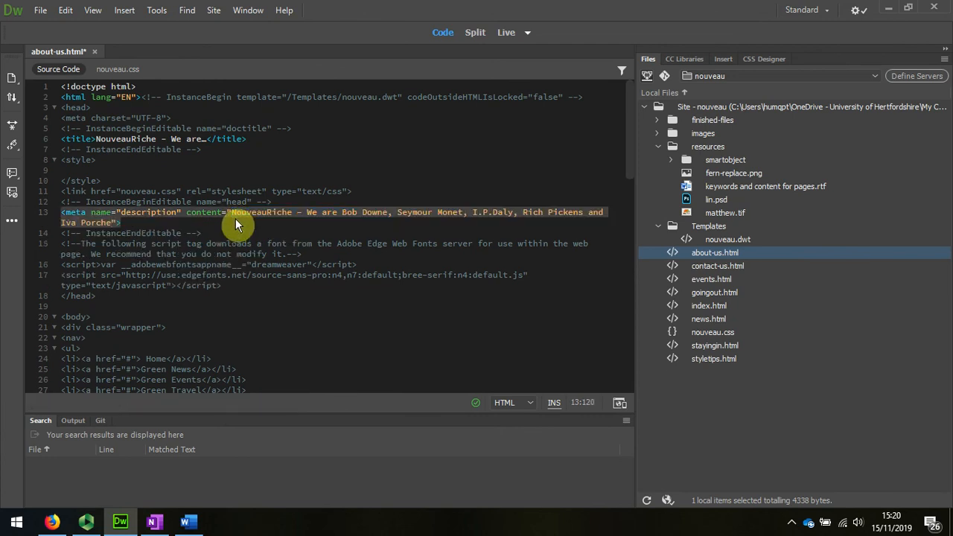
mouse_move(247, 225)
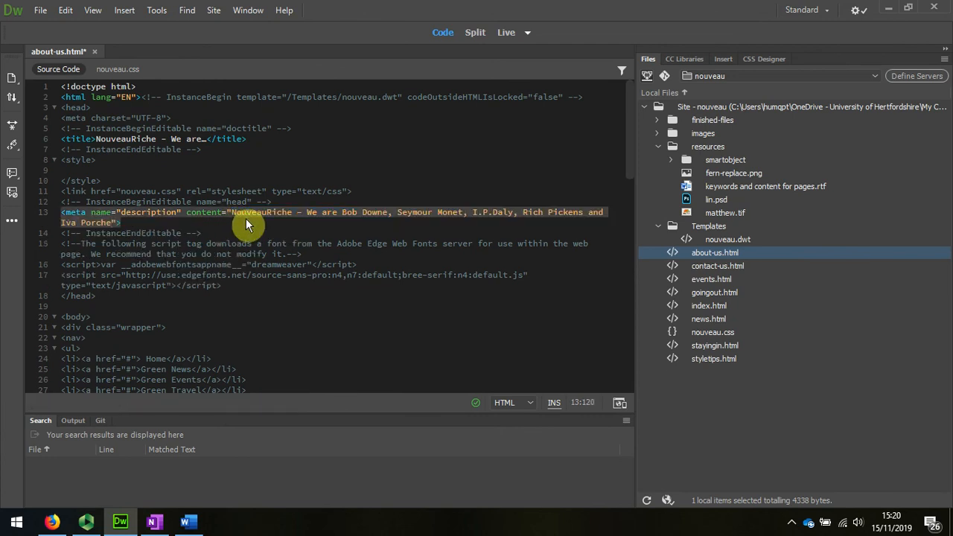